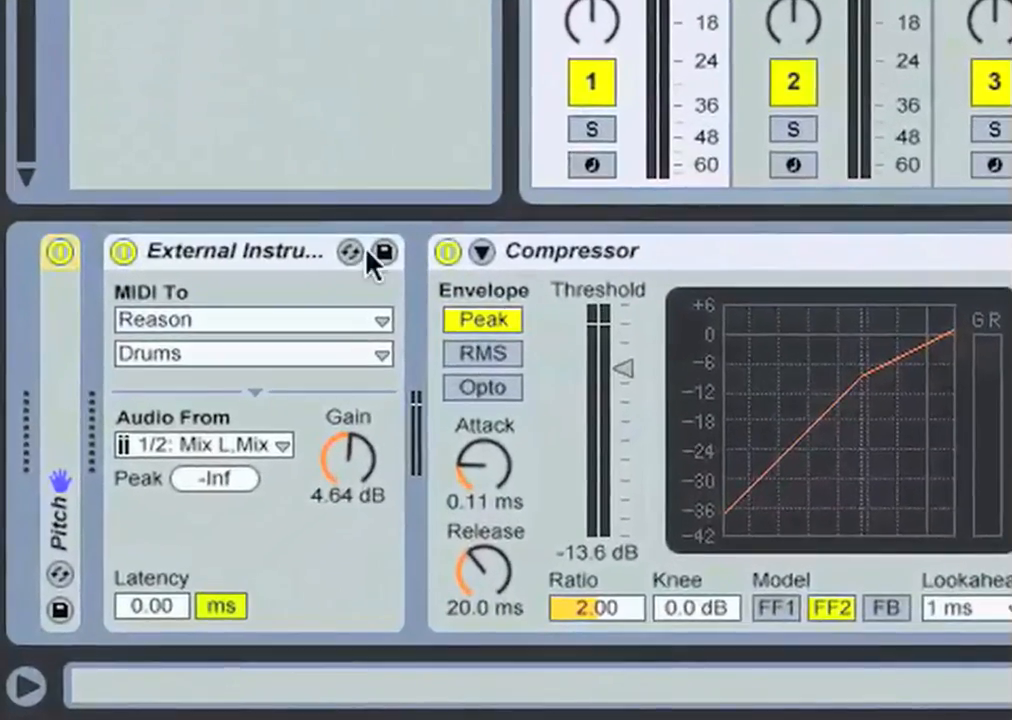
mouse_move(290, 390)
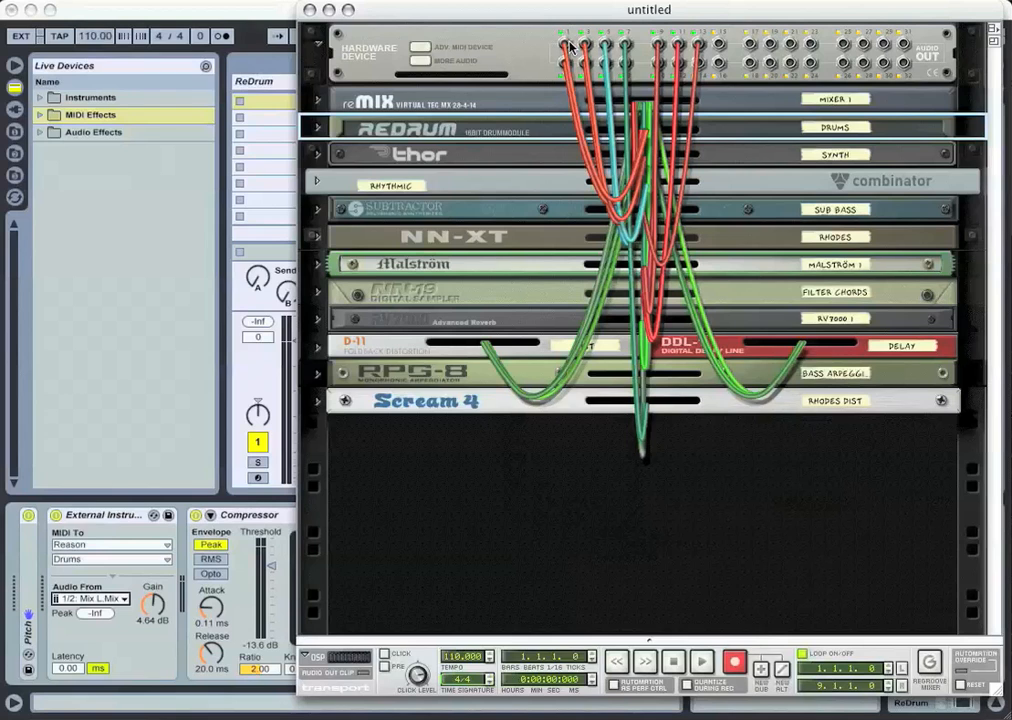
mouse_move(576, 52)
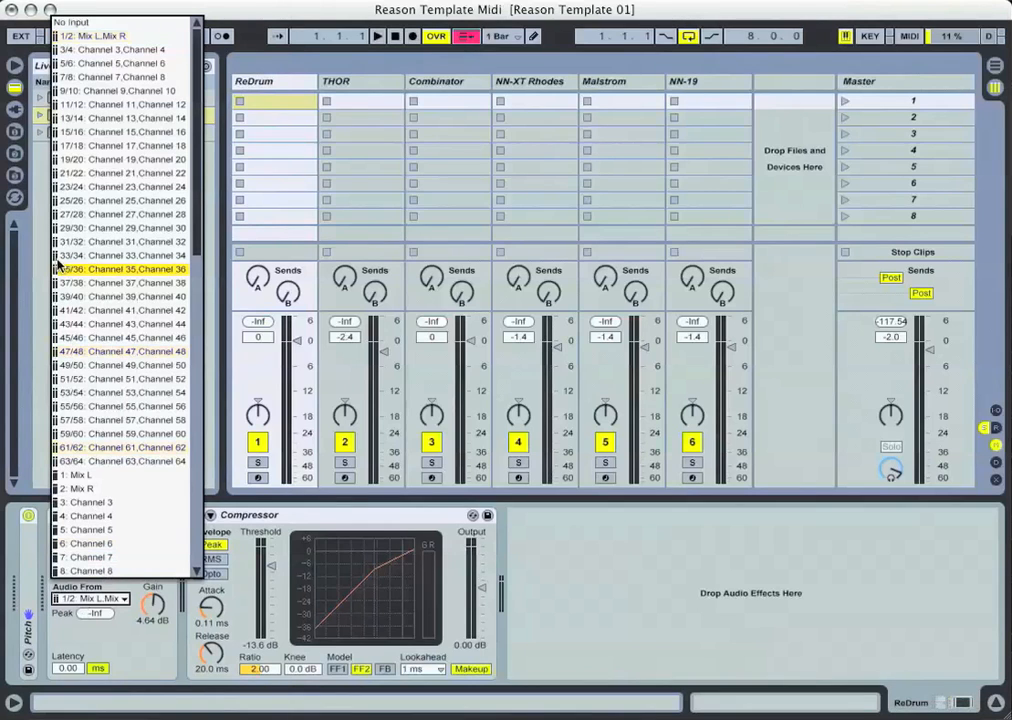
Set the ReDrum External Instrument's Audio From input to 1/2: Mix L, Mix R.
left_click(110, 37)
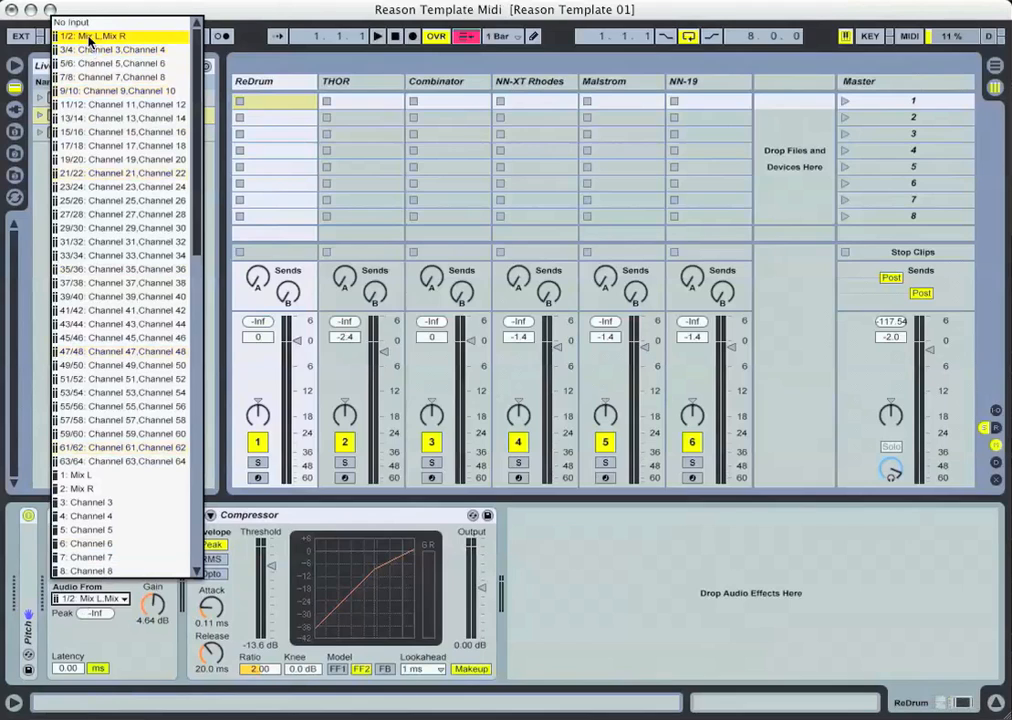
mouse_move(90, 37)
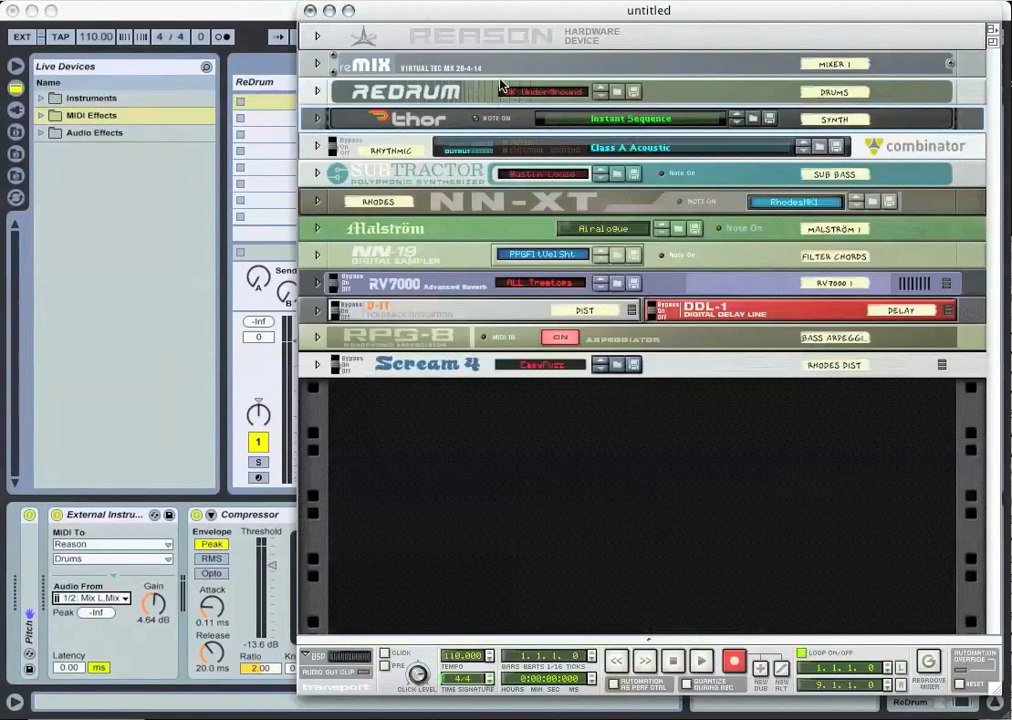
mouse_move(368, 33)
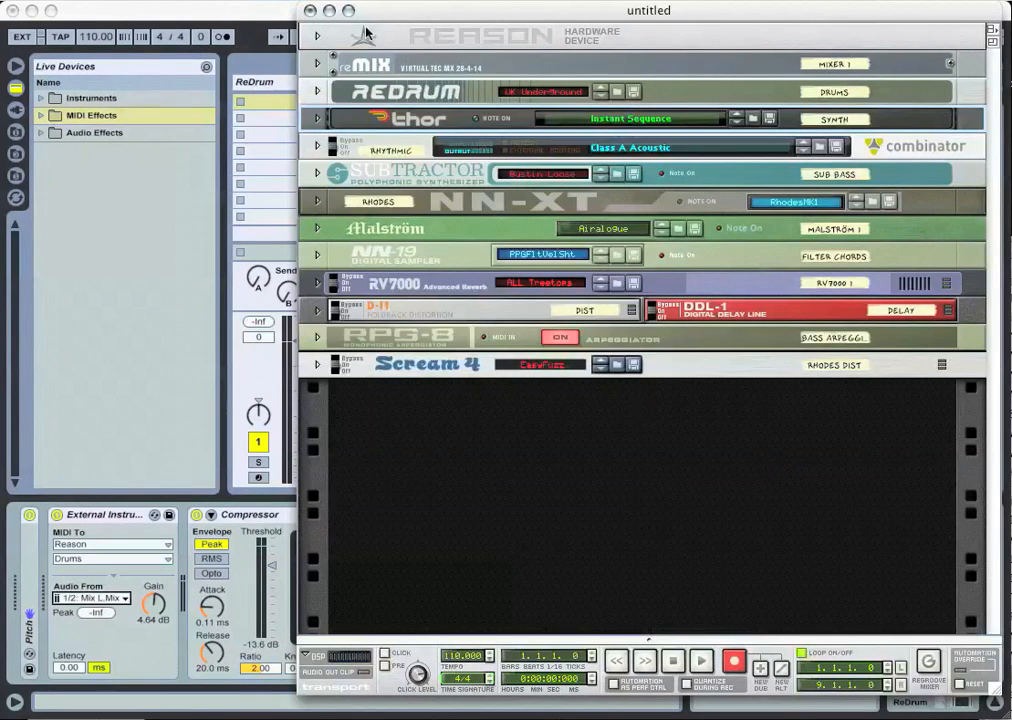
mouse_move(278, 79)
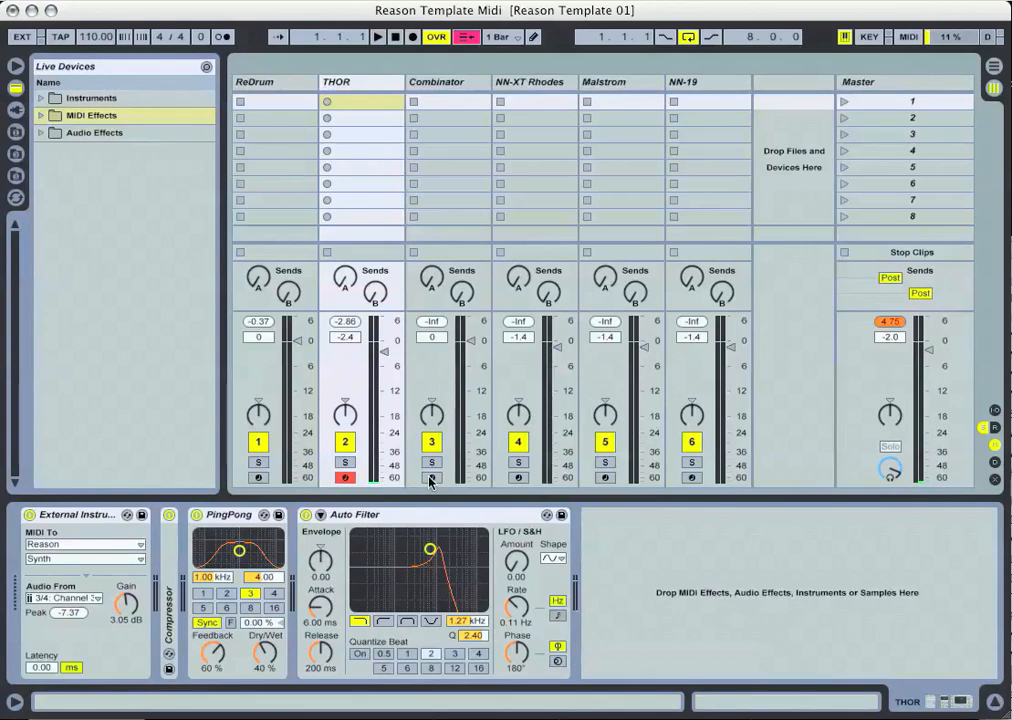
Arm the Combinator track and expand the Reason Midi Files folder in the browser.
left_click(430, 477)
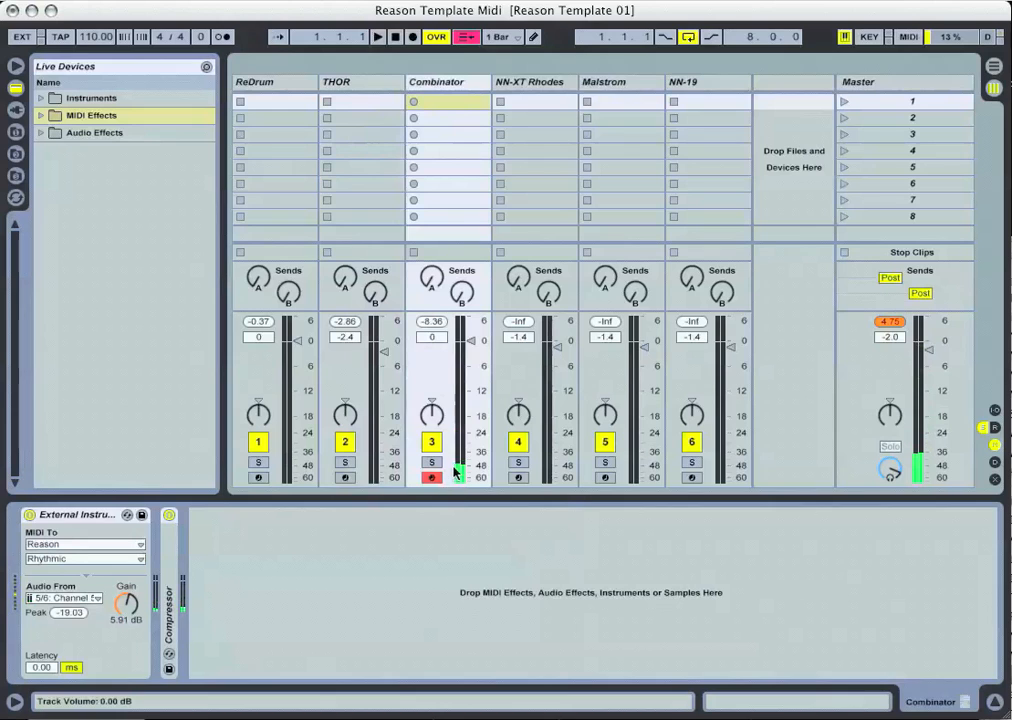
left_click(613, 82)
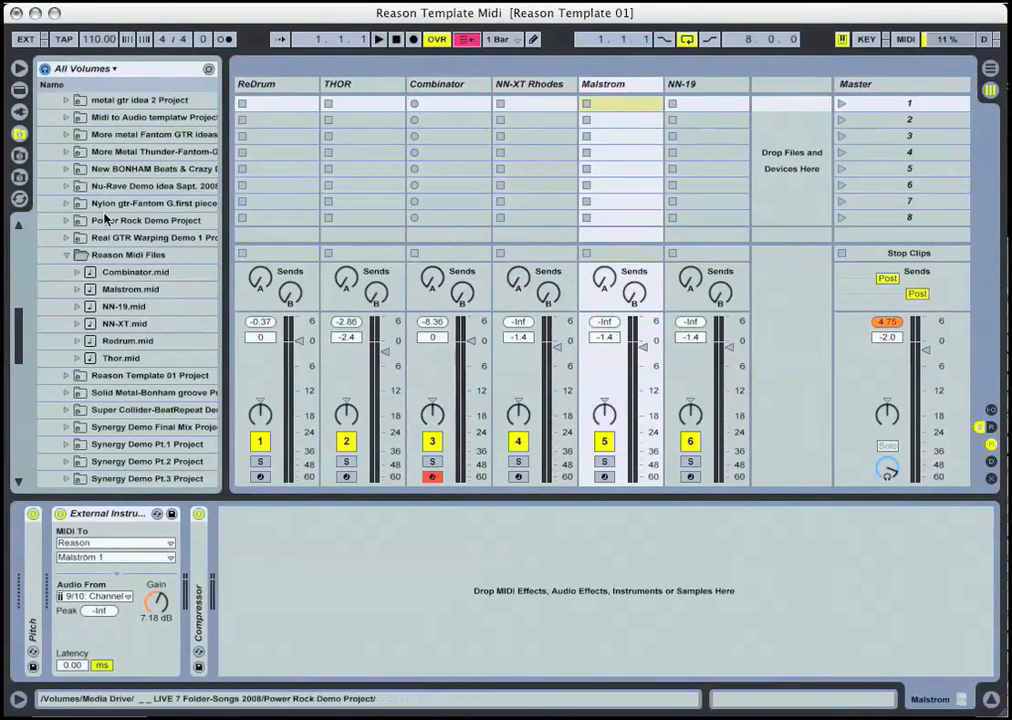
Place the Combinator.mid, NN-XT.mid, Redrum.mid and Thor.mid clips into scene 1 of their tracks.
left_click(132, 272)
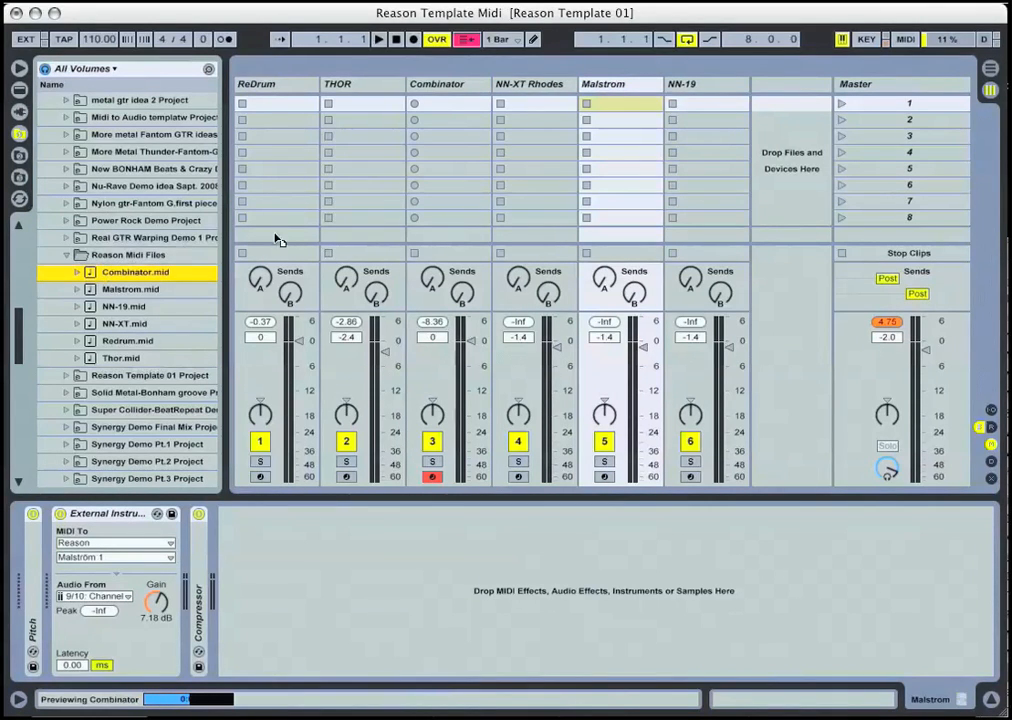
left_click(442, 104)
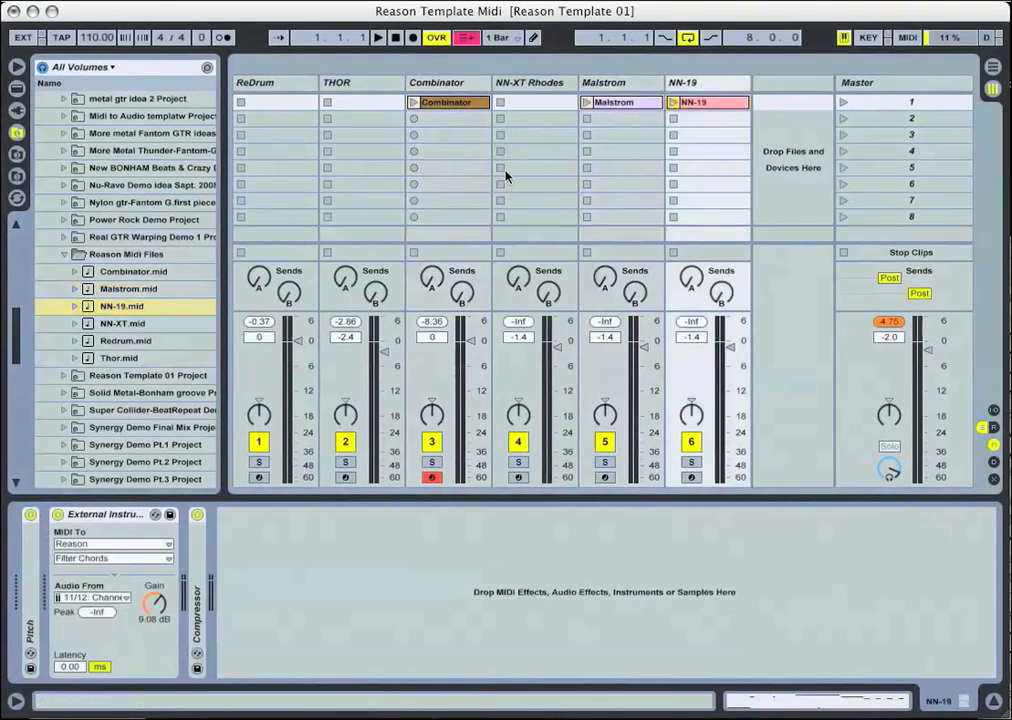
left_click(124, 323)
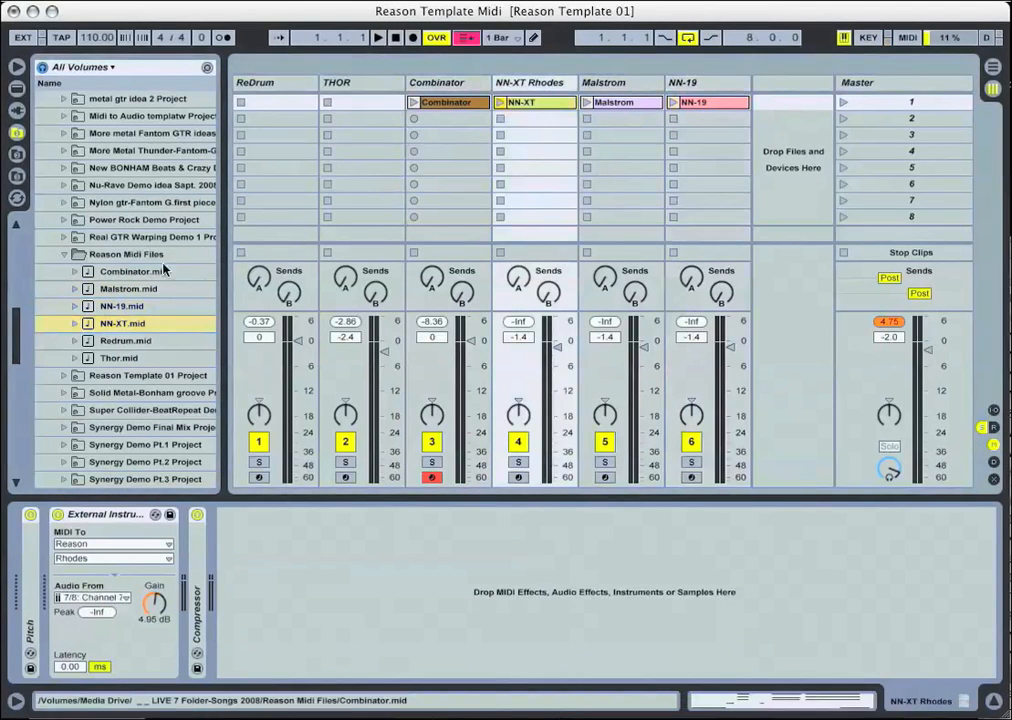
left_click(113, 323)
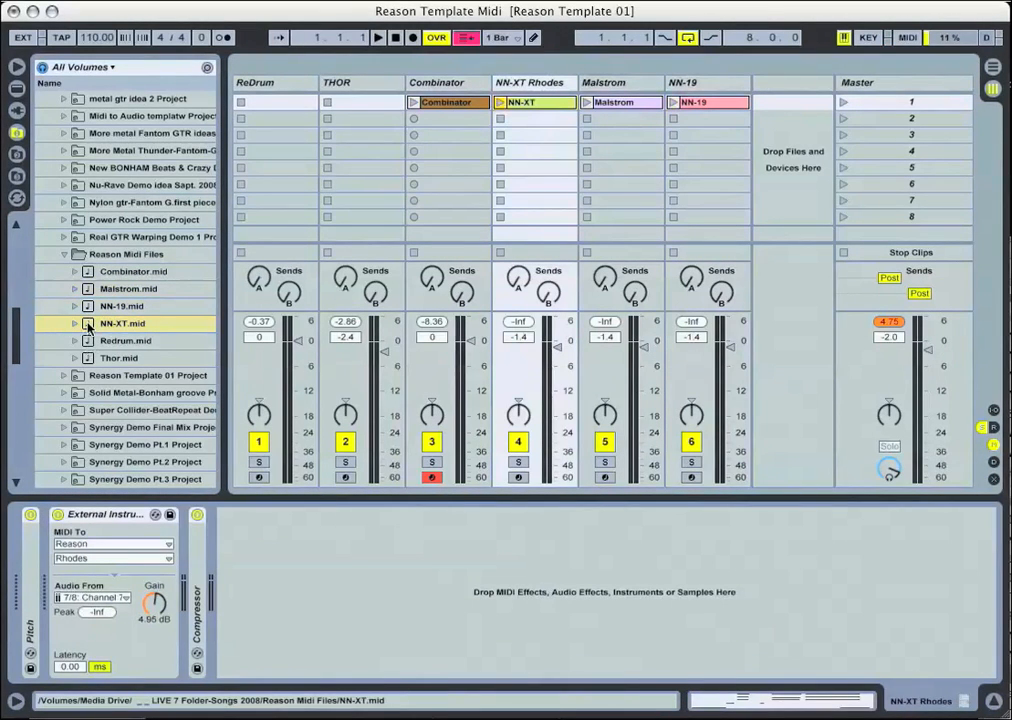
left_click(120, 340)
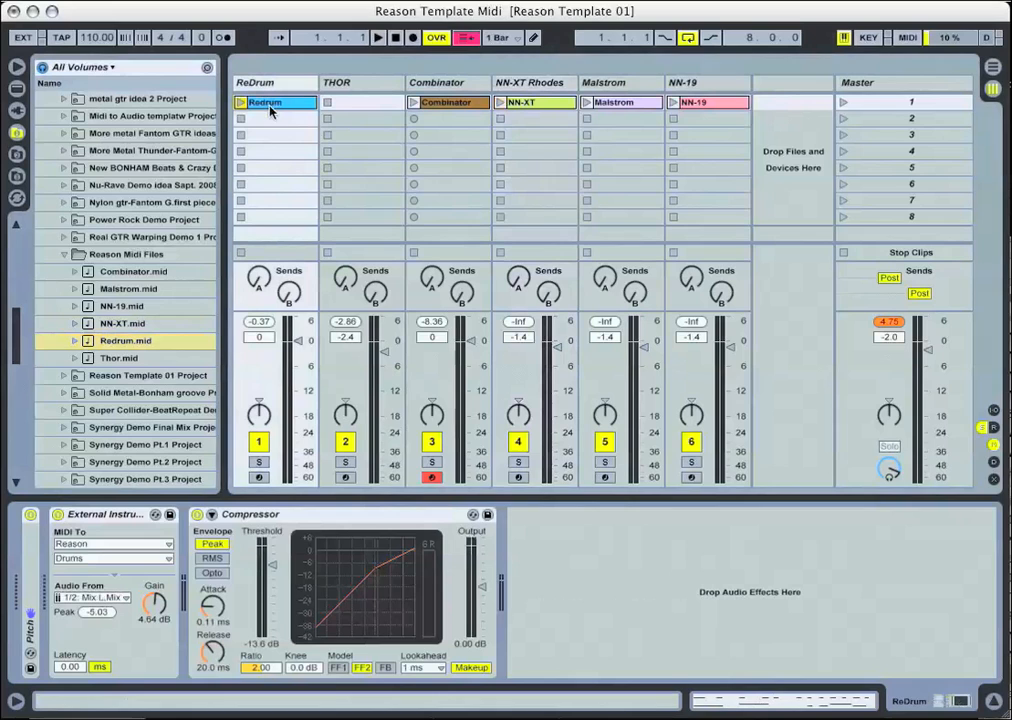
left_click(257, 82)
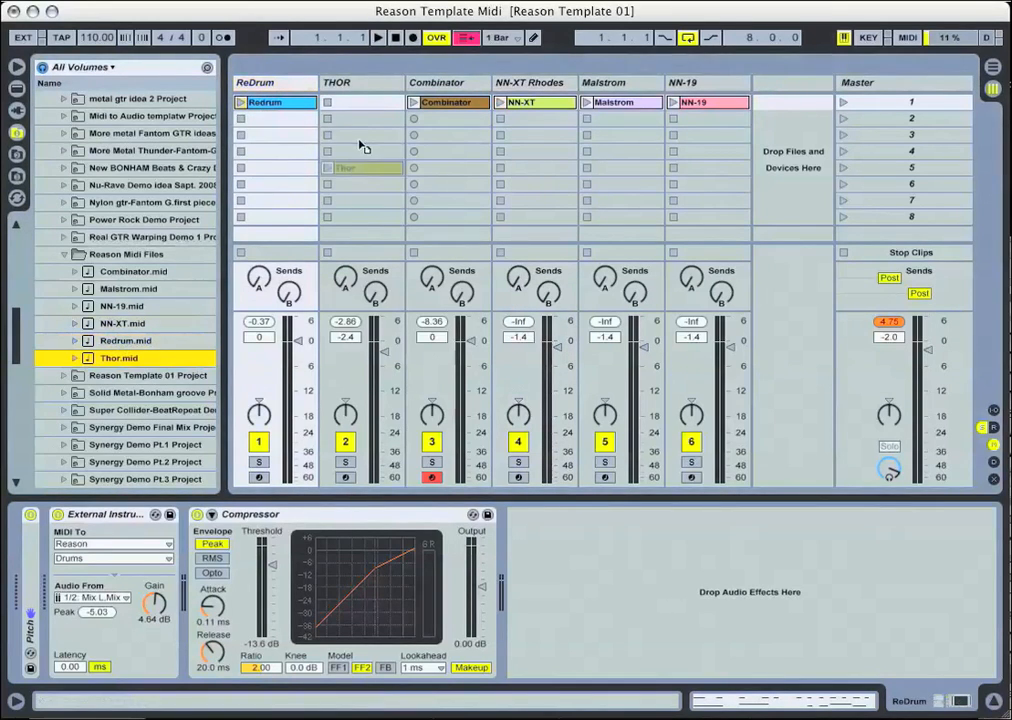
left_click(360, 102)
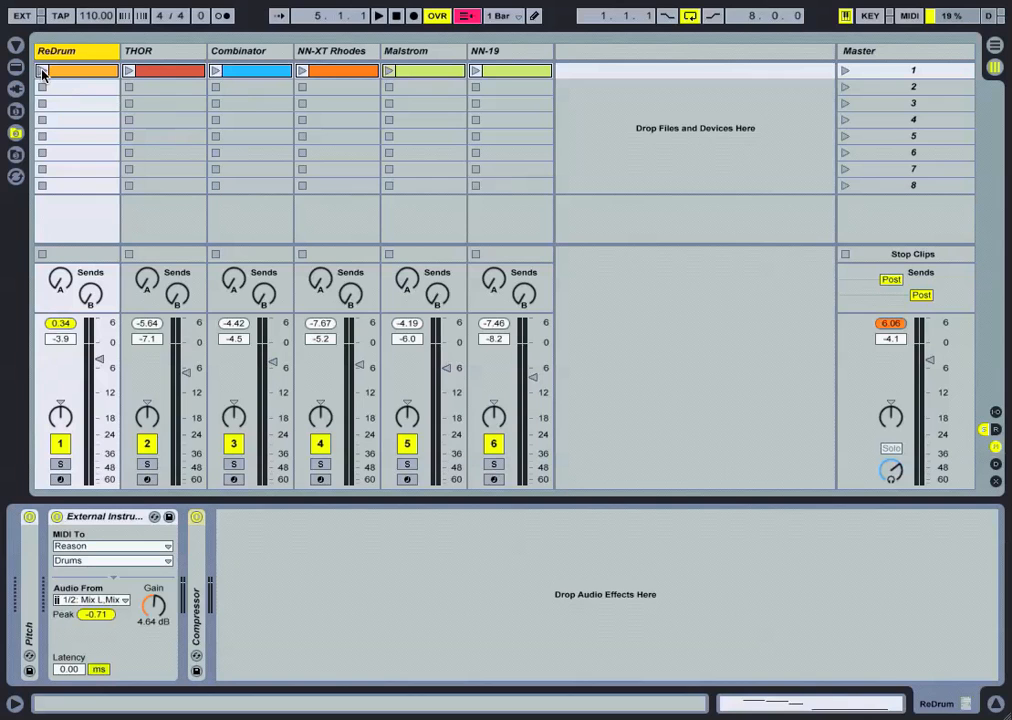
Launch the ReDrum and THOR clips in scene 1.
left_click(43, 71)
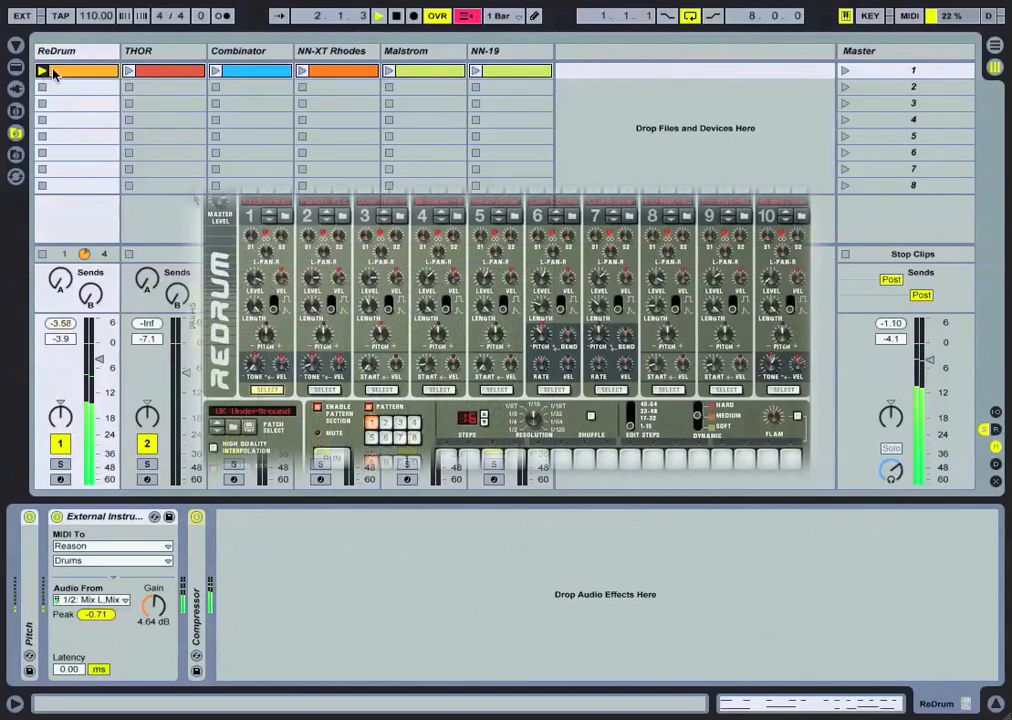
left_click(238, 51)
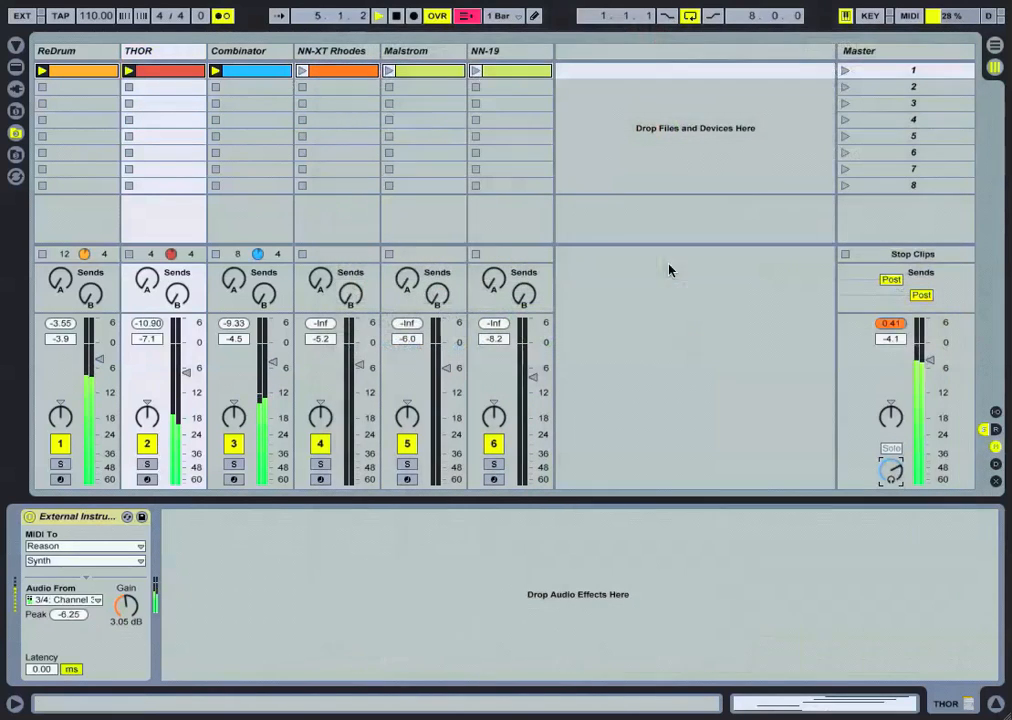
Set the global launch quantization to 1 Bar.
left_click(527, 16)
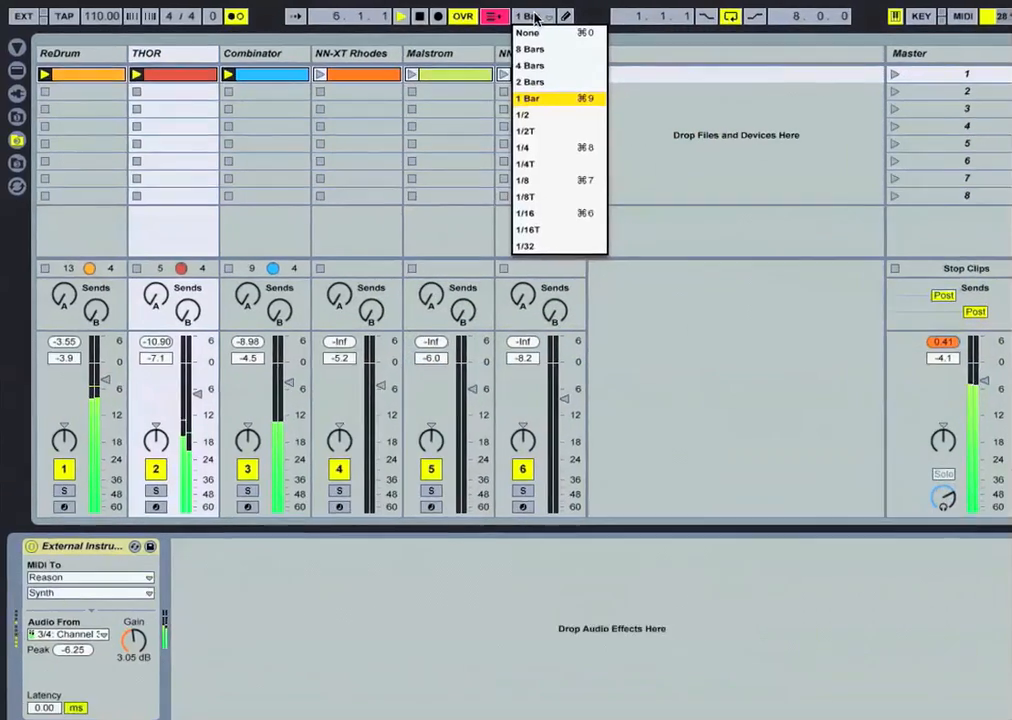
left_click(527, 98)
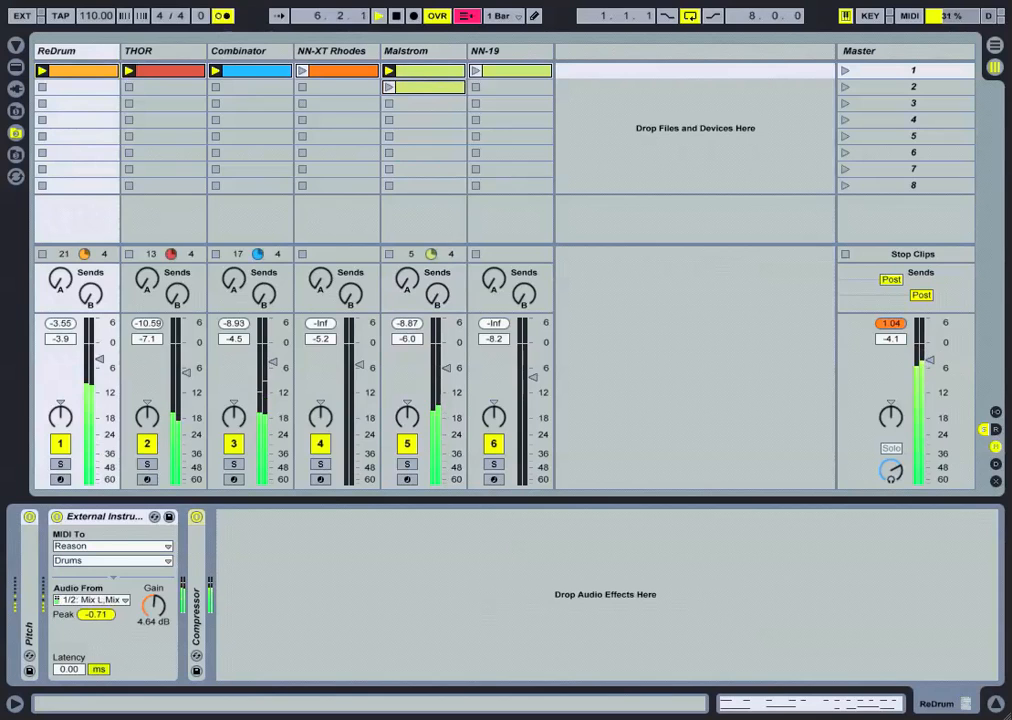
Duplicate the ReDrum clip into scene 2, launch the scene-2 clips, and start NN-19.
right_click(70, 70)
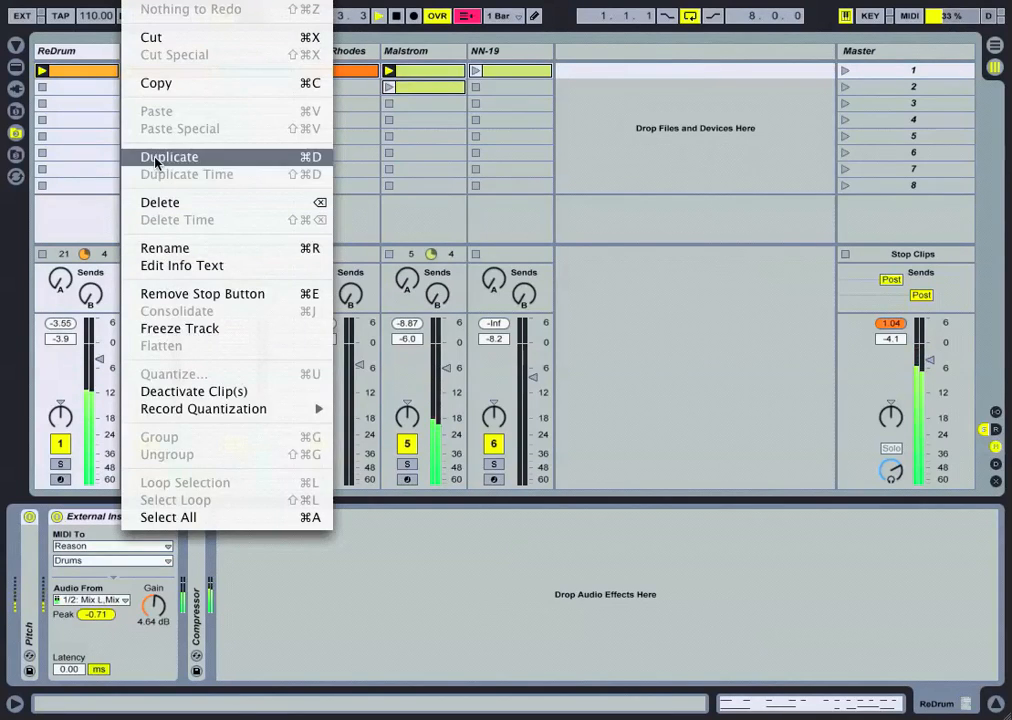
left_click(169, 156)
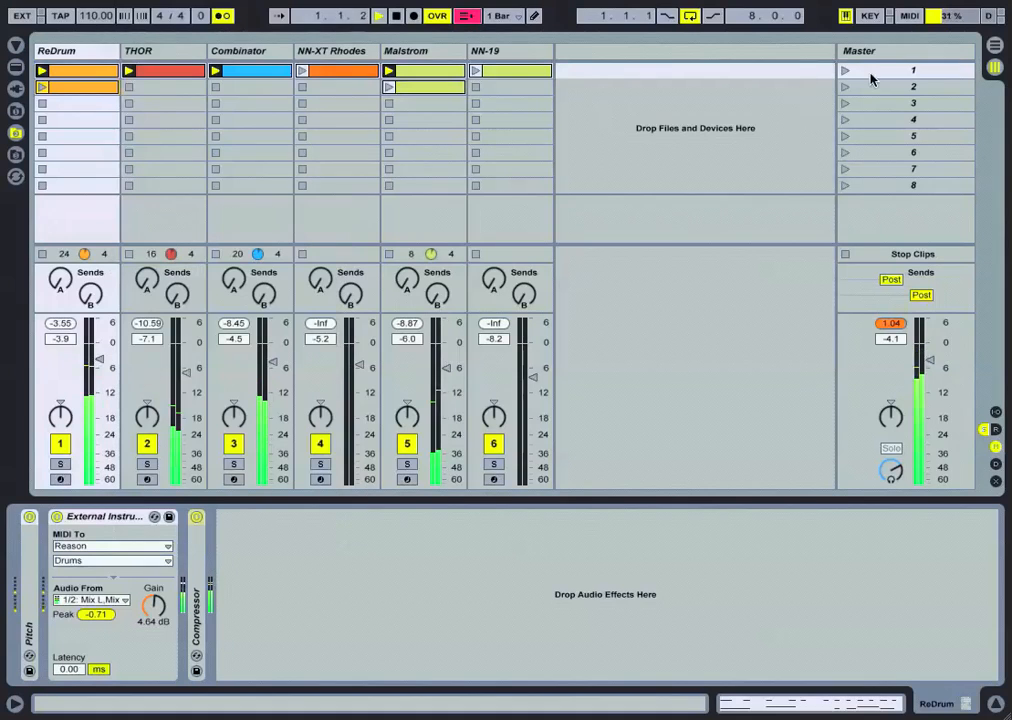
left_click(844, 88)
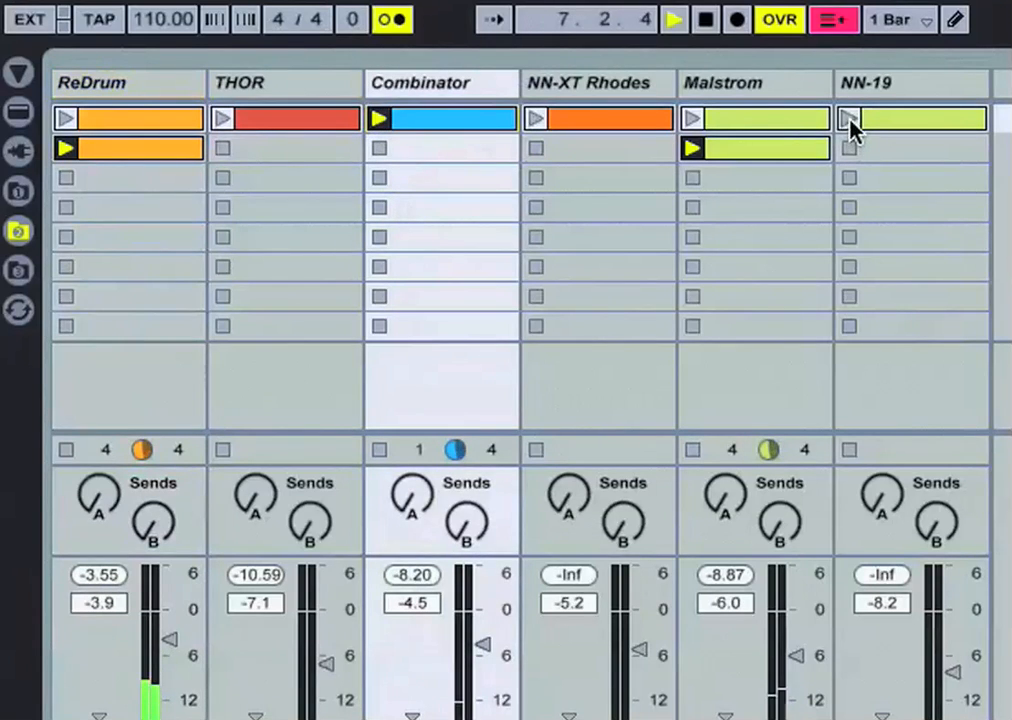
left_click(911, 82)
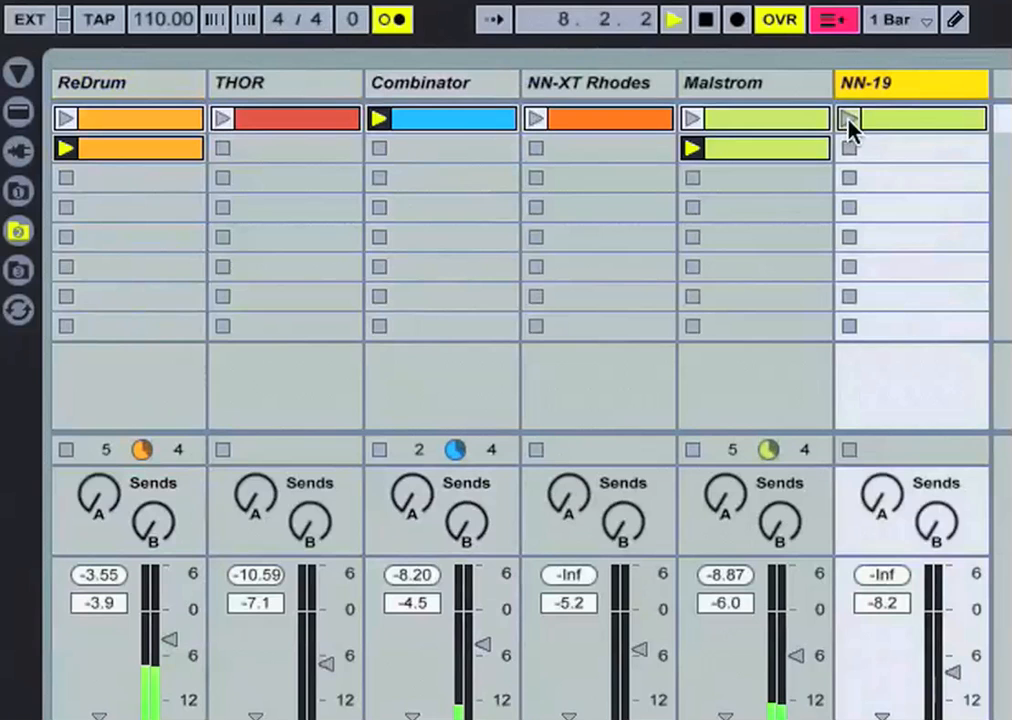